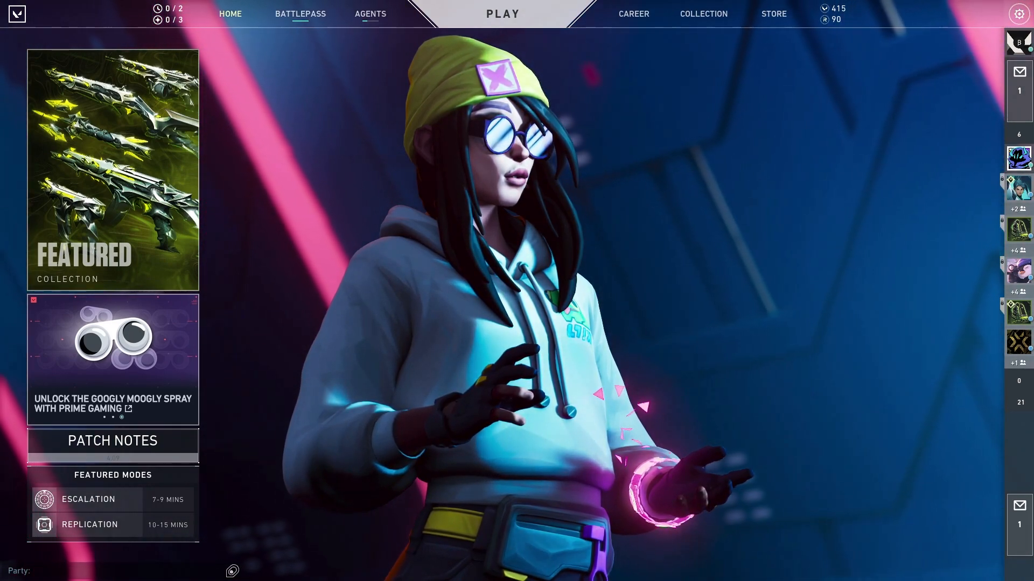
- Show the Graphics Quality page with Low material, texture and detail quality and FXAA anti-aliasing
left_click(1017, 14)
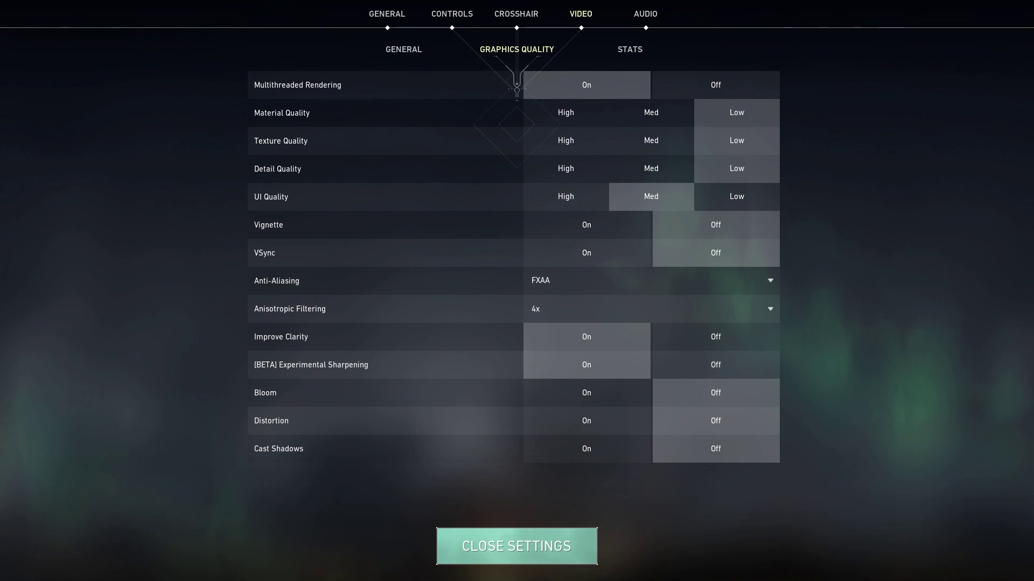
mouse_move(297, 84)
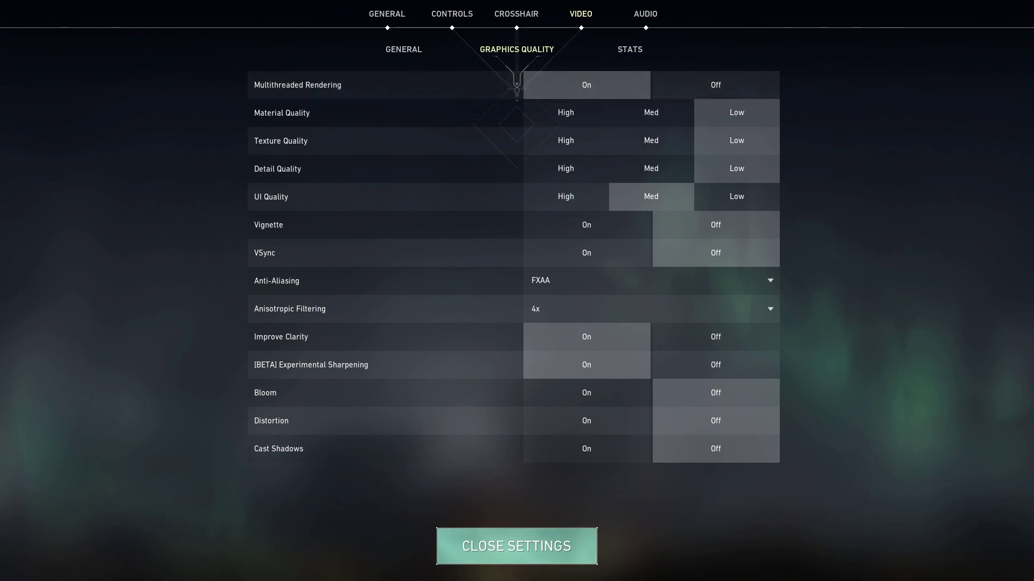
mouse_move(736, 168)
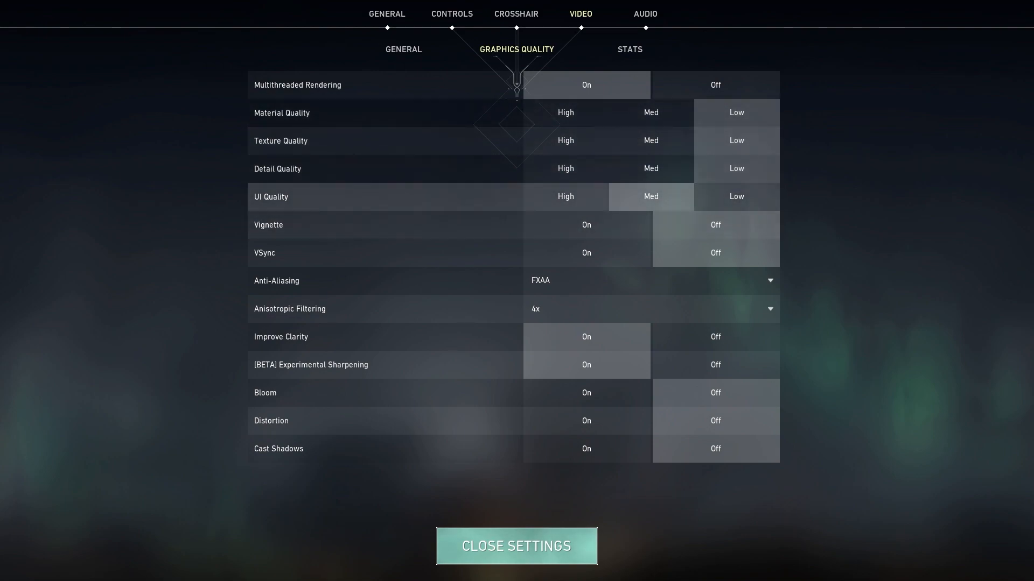
left_click(516, 546)
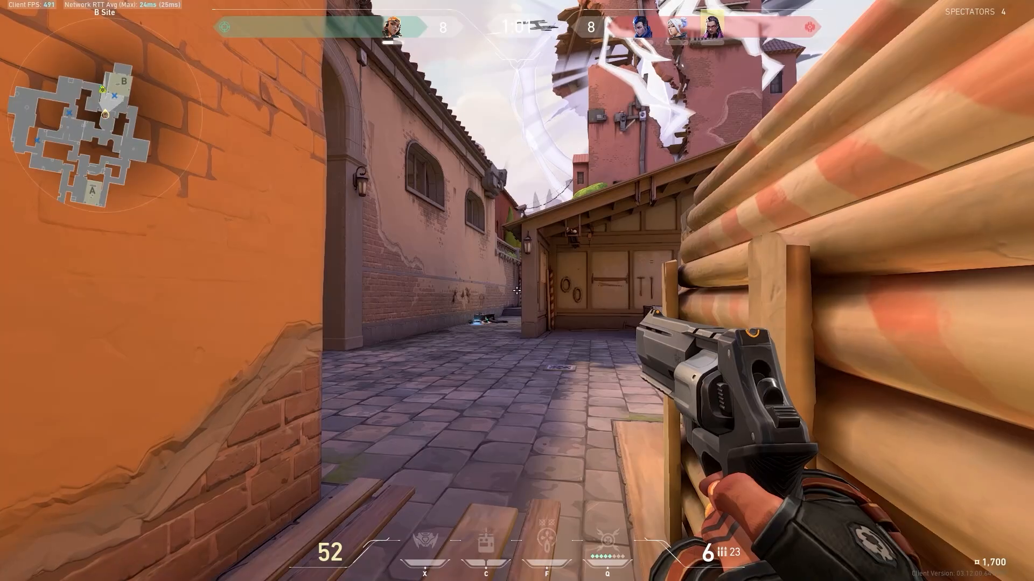
left_click(516, 291)
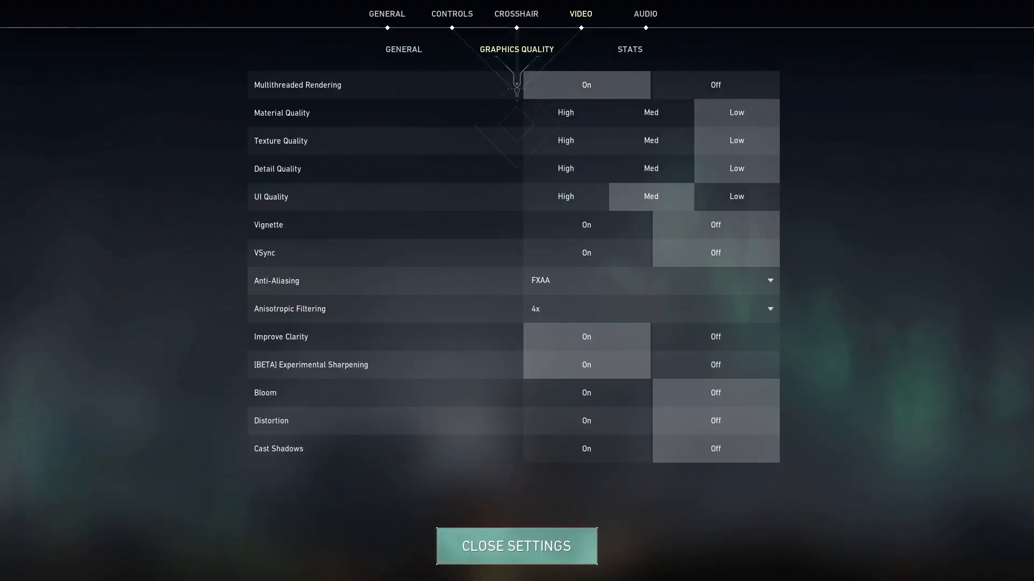
left_click(650, 280)
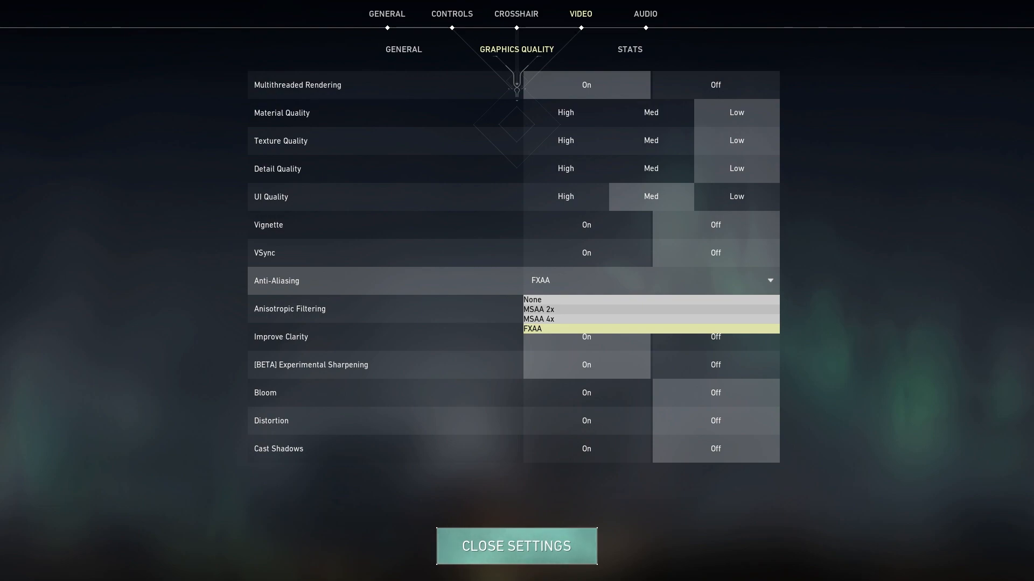
left_click(531, 329)
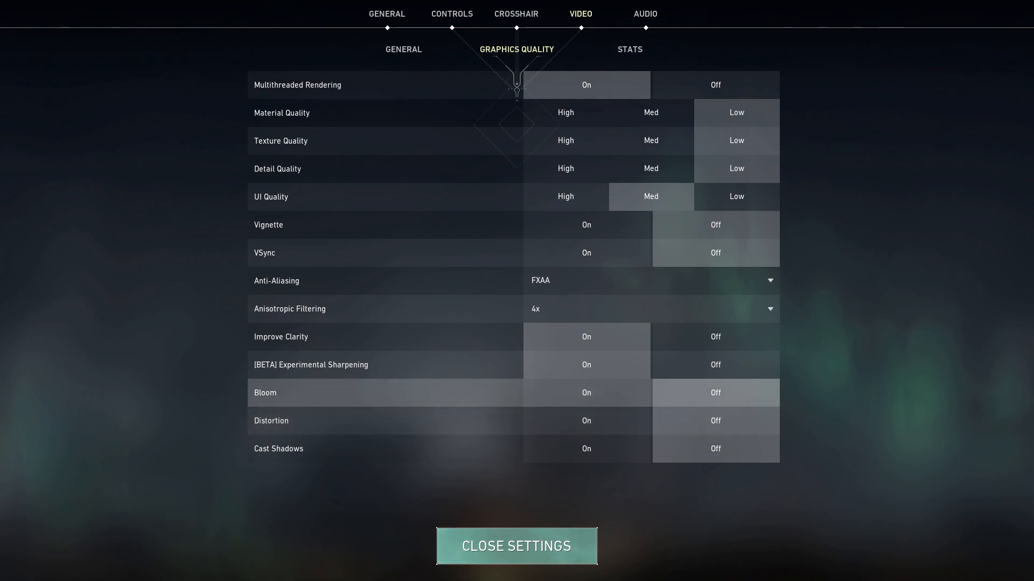
mouse_move(265, 392)
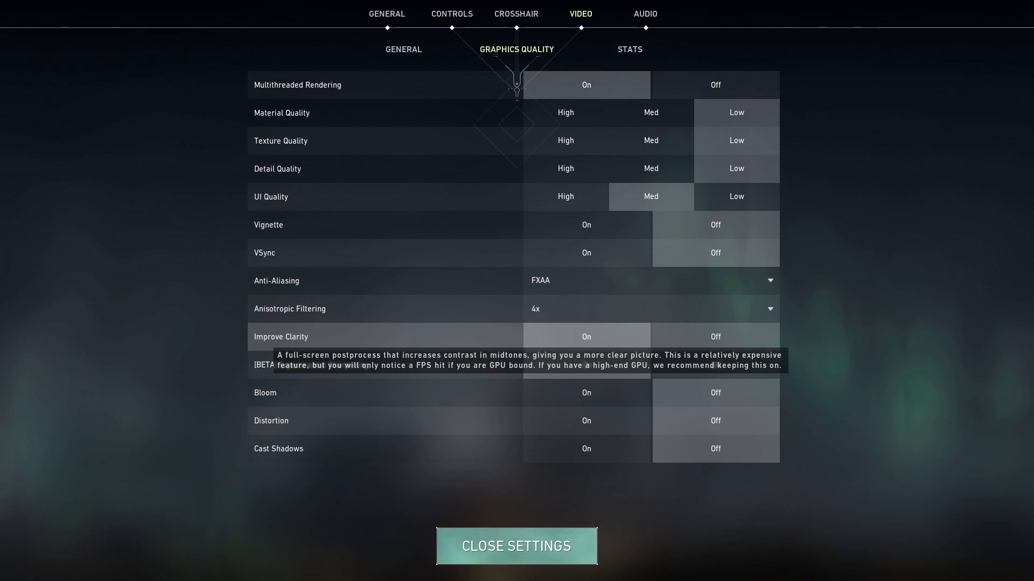
- Leave the settings and return to the match running on the lowered graphics
left_click(516, 546)
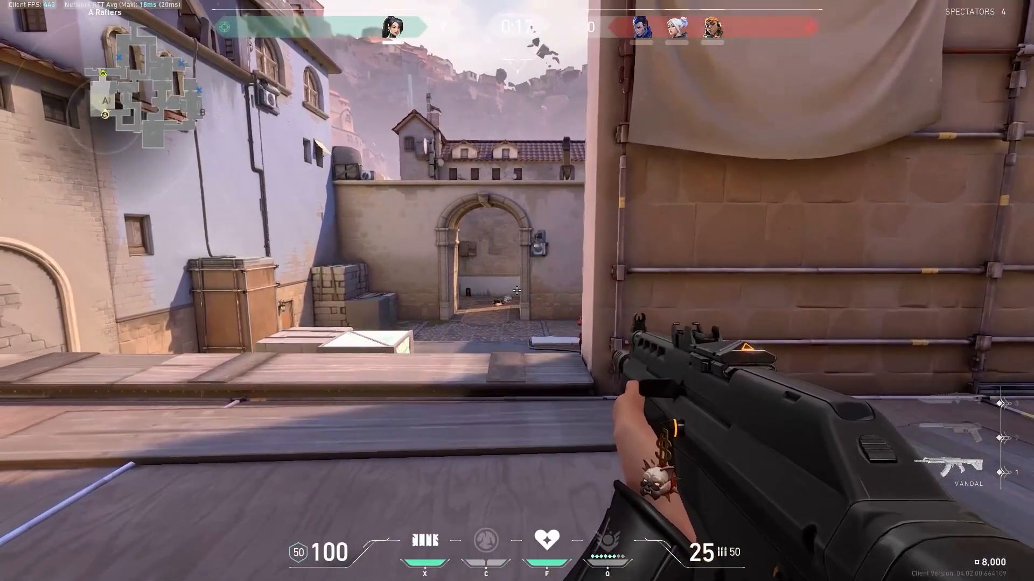
left_click(517, 291)
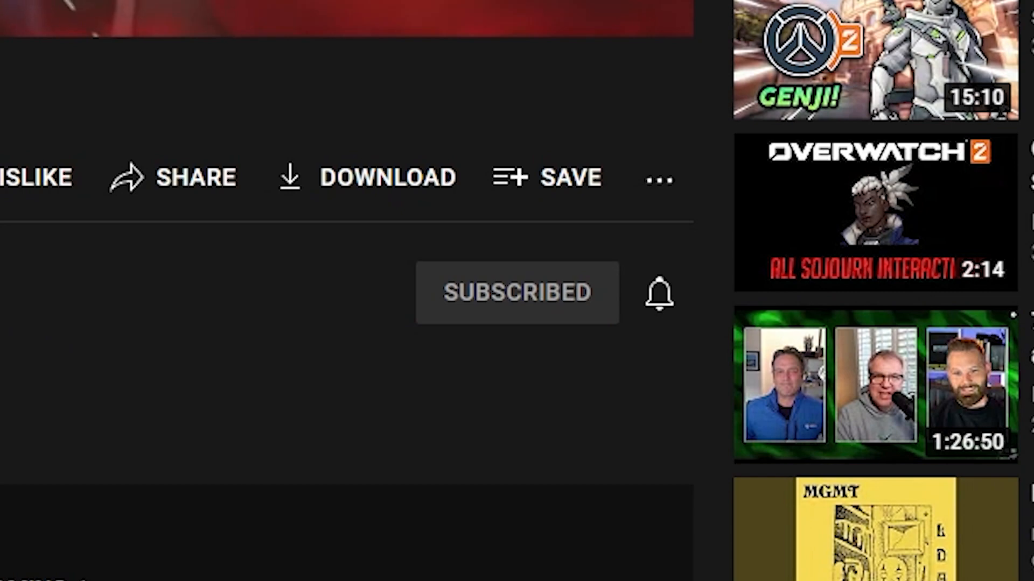
left_click(660, 293)
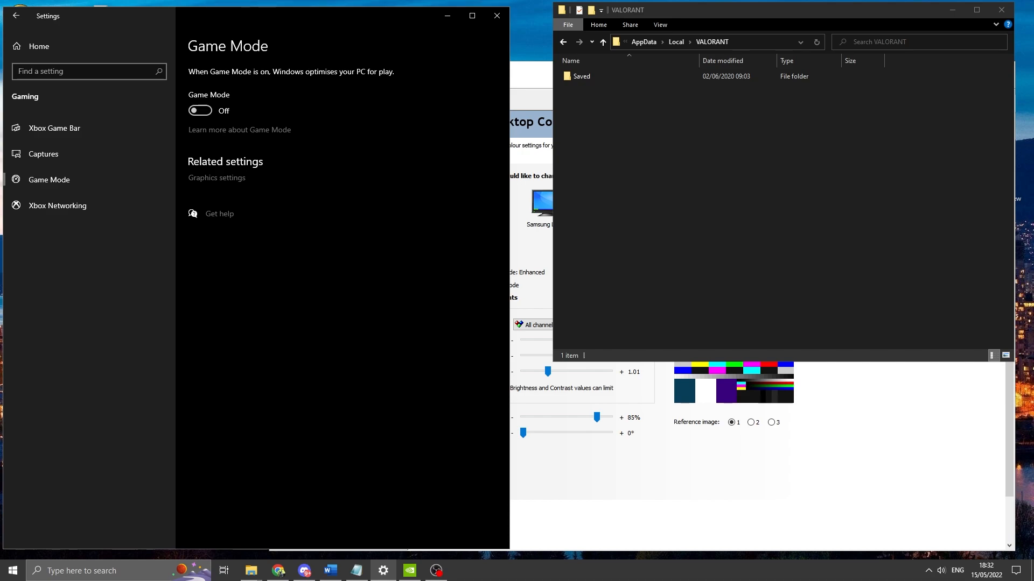
- Show the Graphics page with hardware-accelerated GPU scheduling and variable refresh rate off
left_click(55, 128)
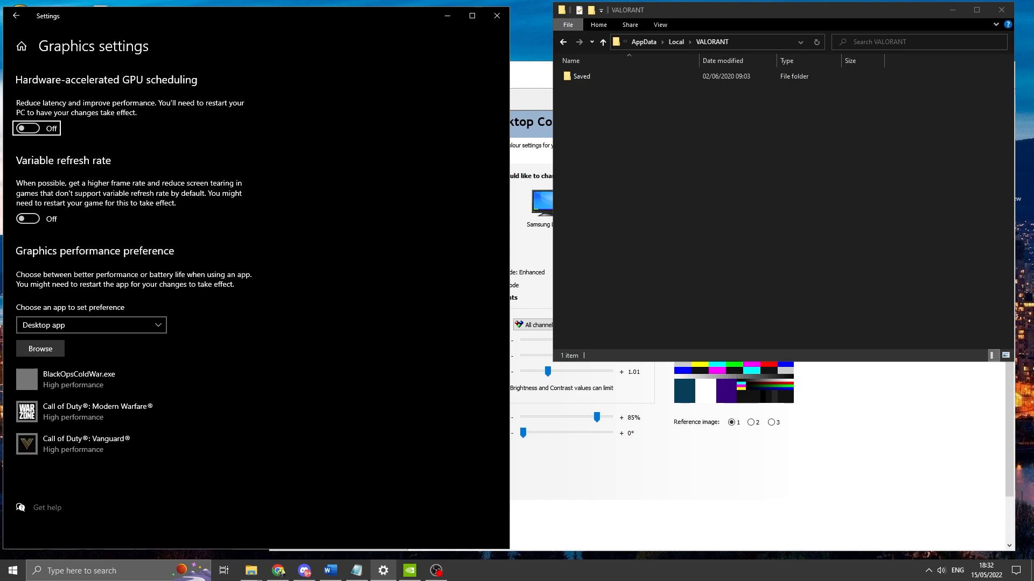
left_click(28, 129)
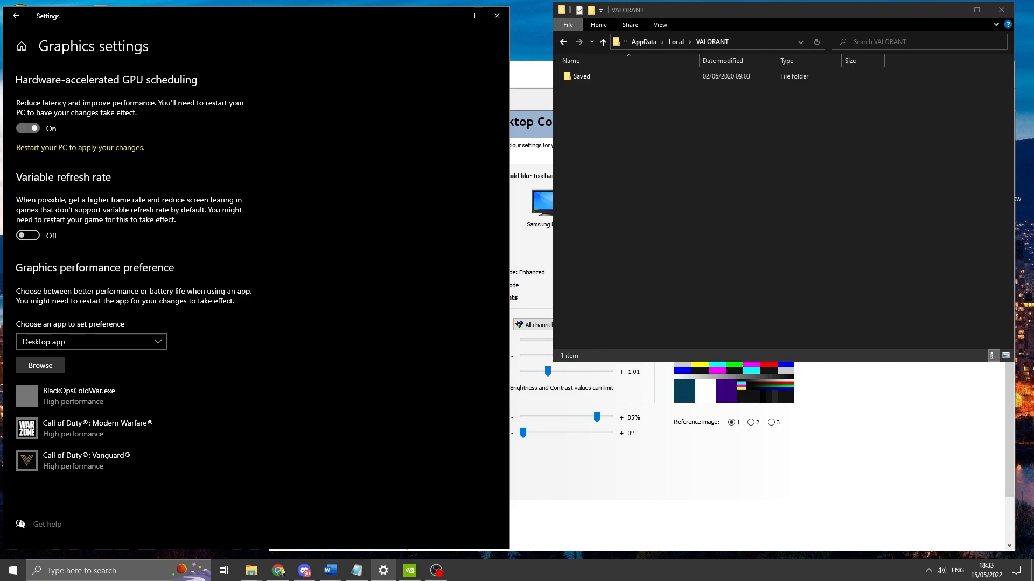
left_click(28, 128)
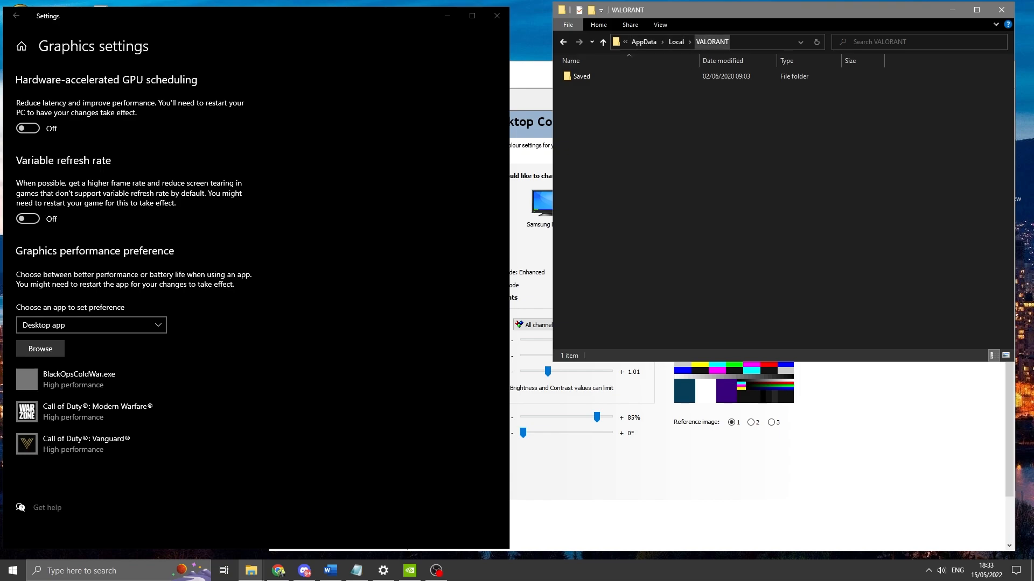
- Reach Saved\Config and sort its account folders newest first to find the right one
double_click(583, 75)
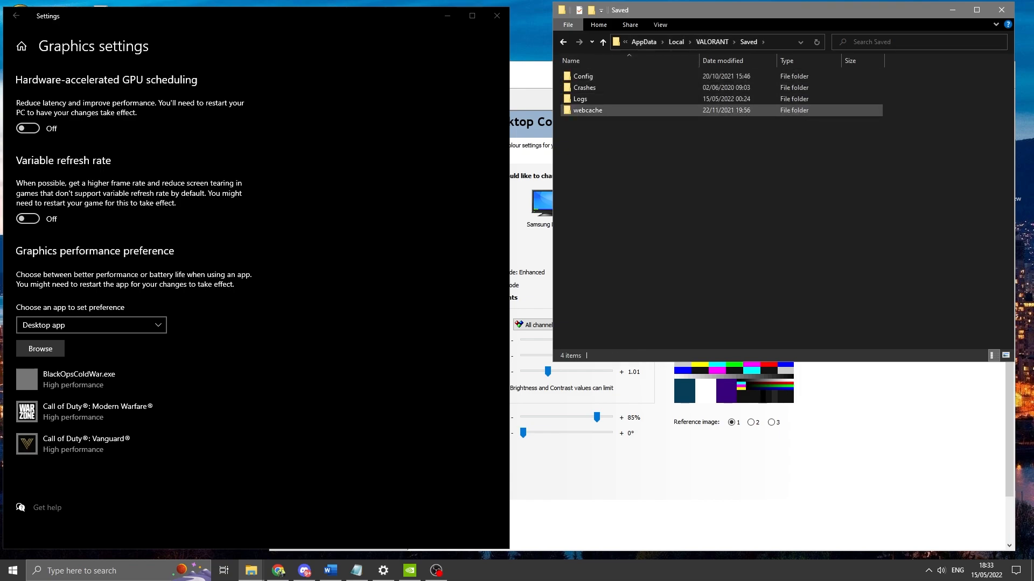
double_click(583, 75)
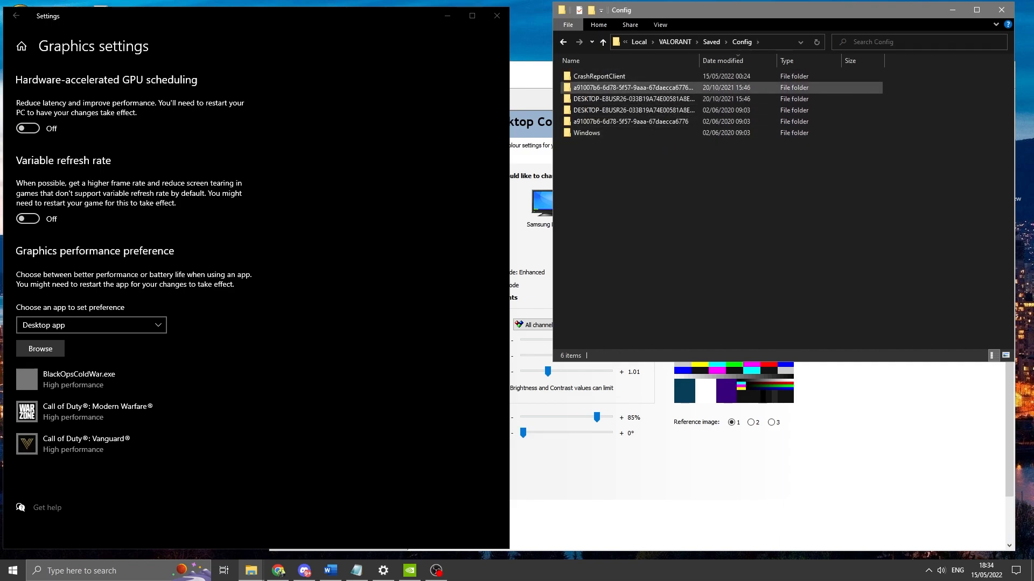
left_click(633, 110)
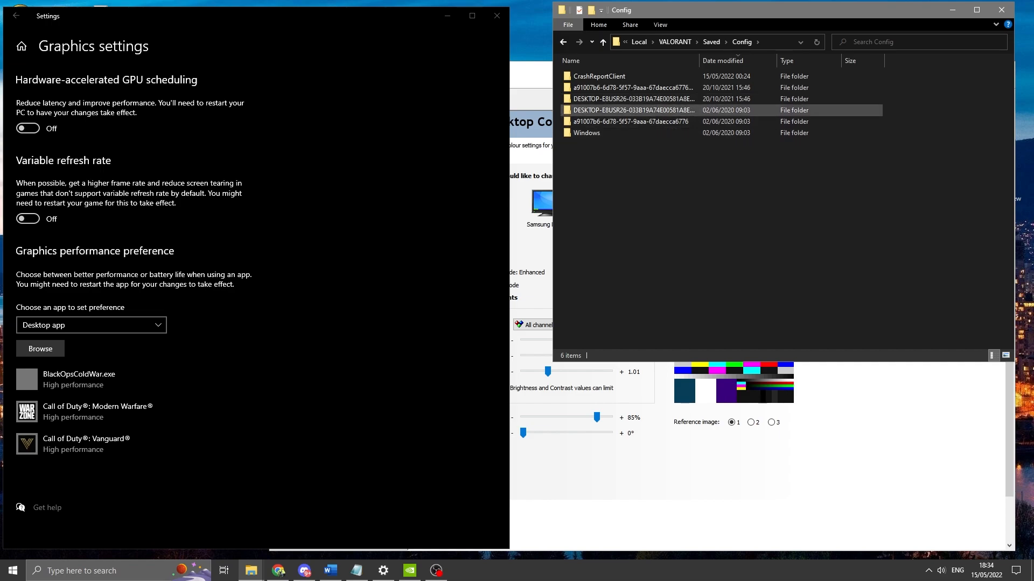
left_click(722, 60)
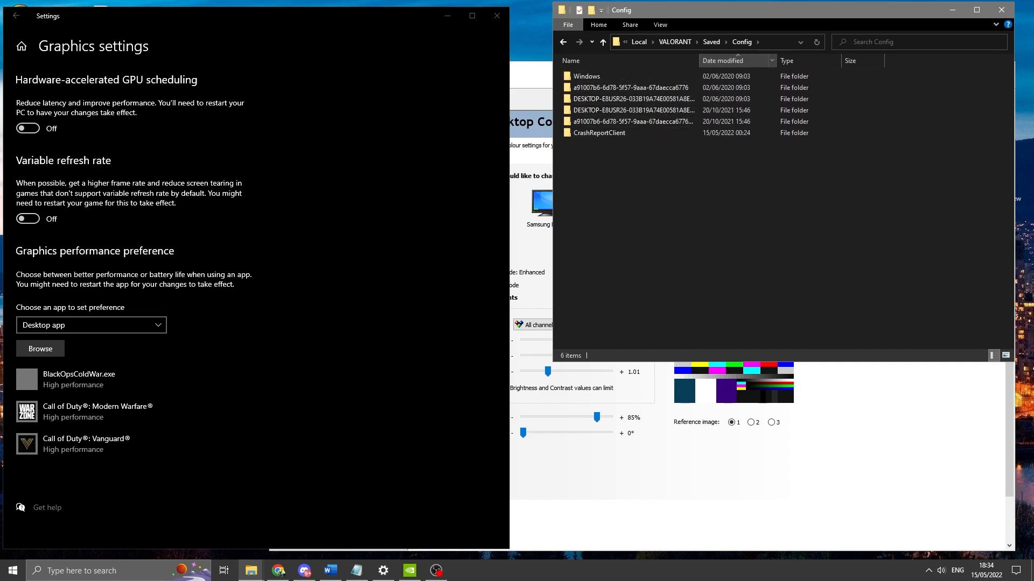
left_click(723, 61)
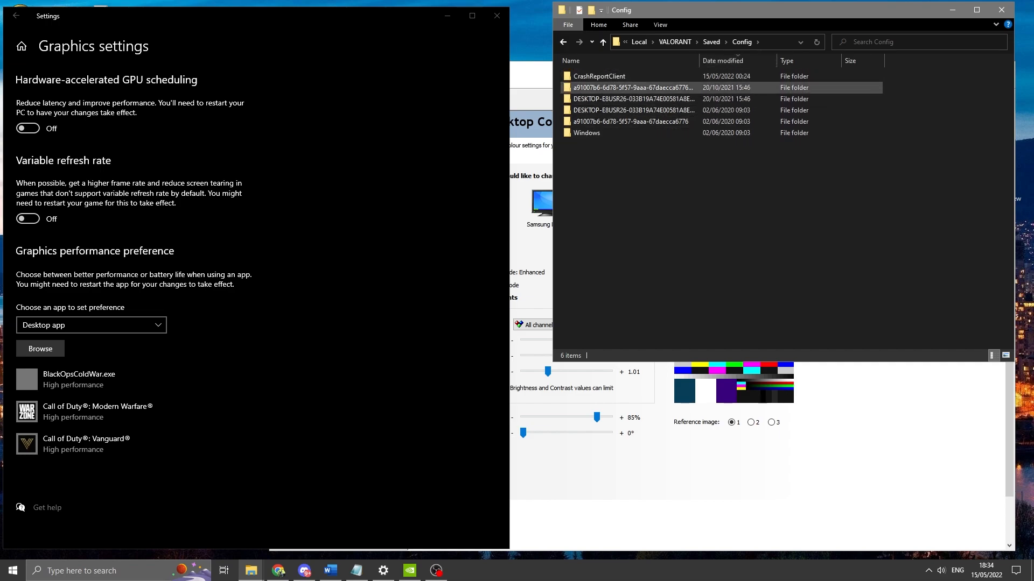
mouse_move(633, 87)
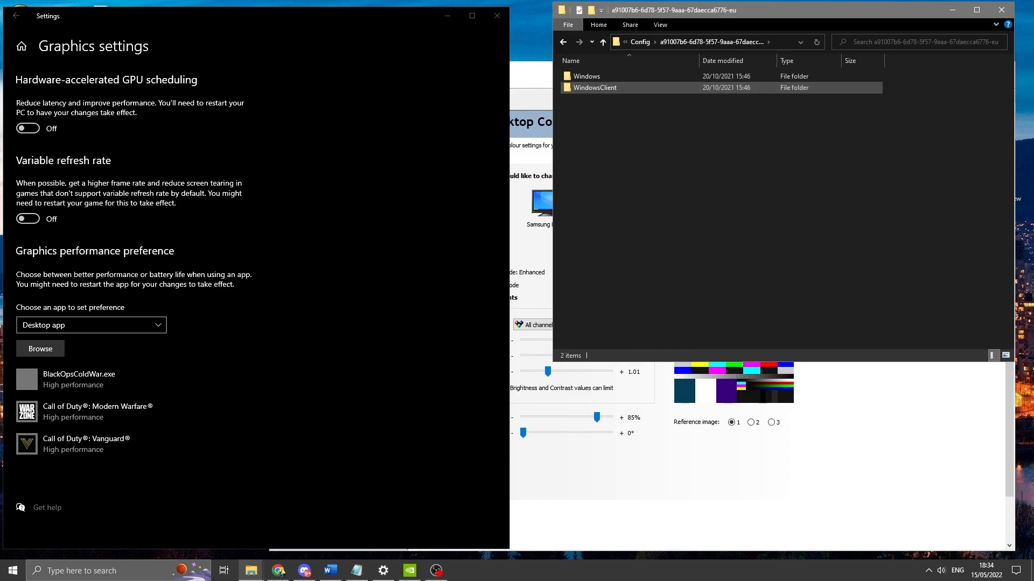
- Enter the Windows folder and bring up Properties for the GameUserSettings file
double_click(585, 75)
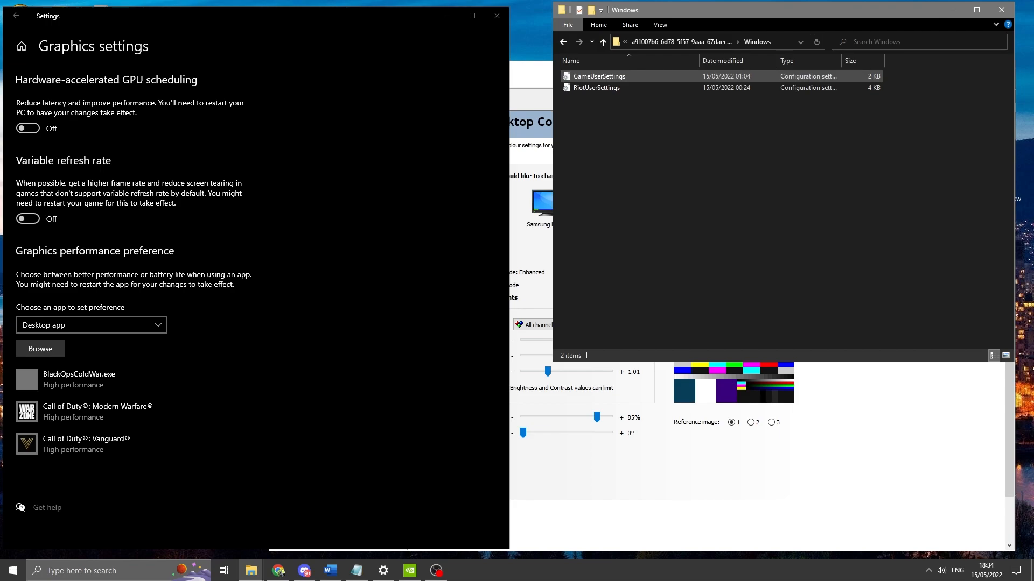
right_click(598, 75)
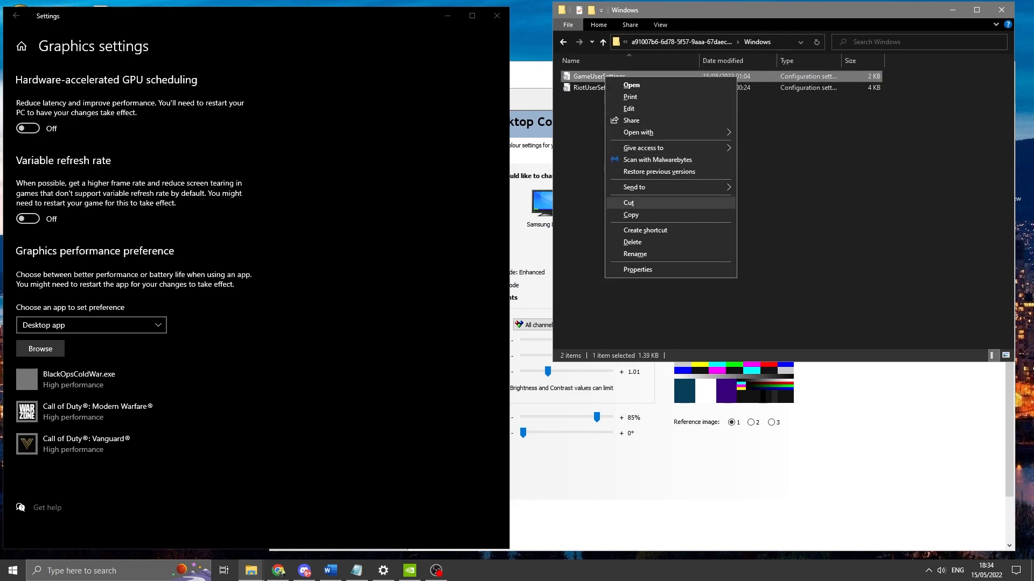
left_click(637, 269)
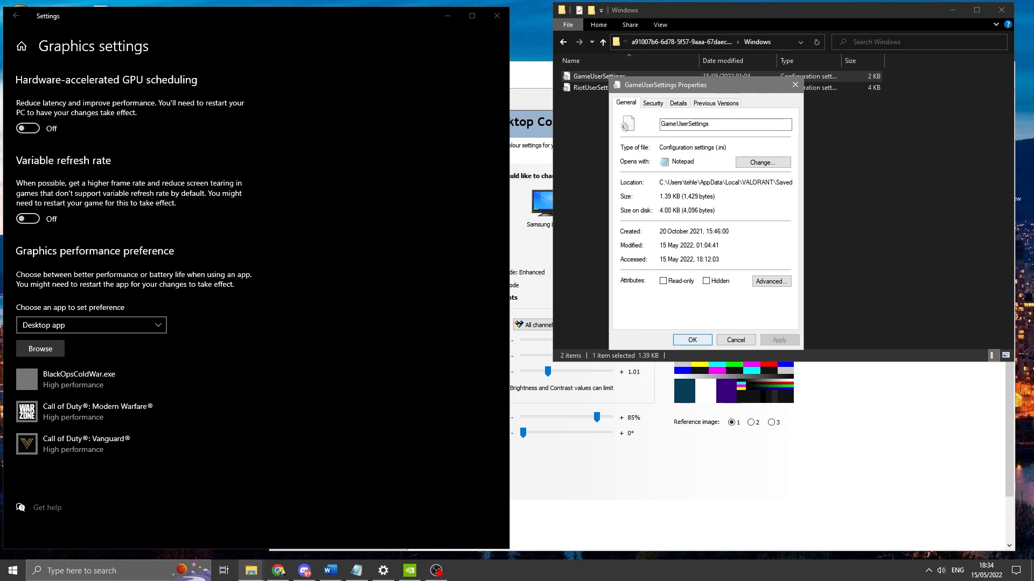
- Load GameUserSettings into Notepad, showing resolution, fullscreen mode and frame rate limit values
right_click(596, 75)
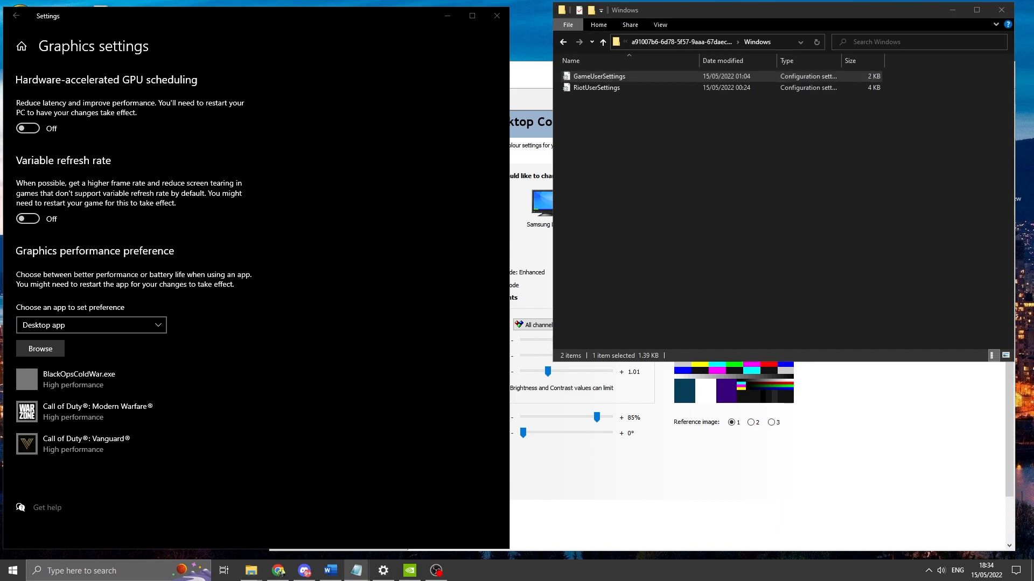
double_click(599, 75)
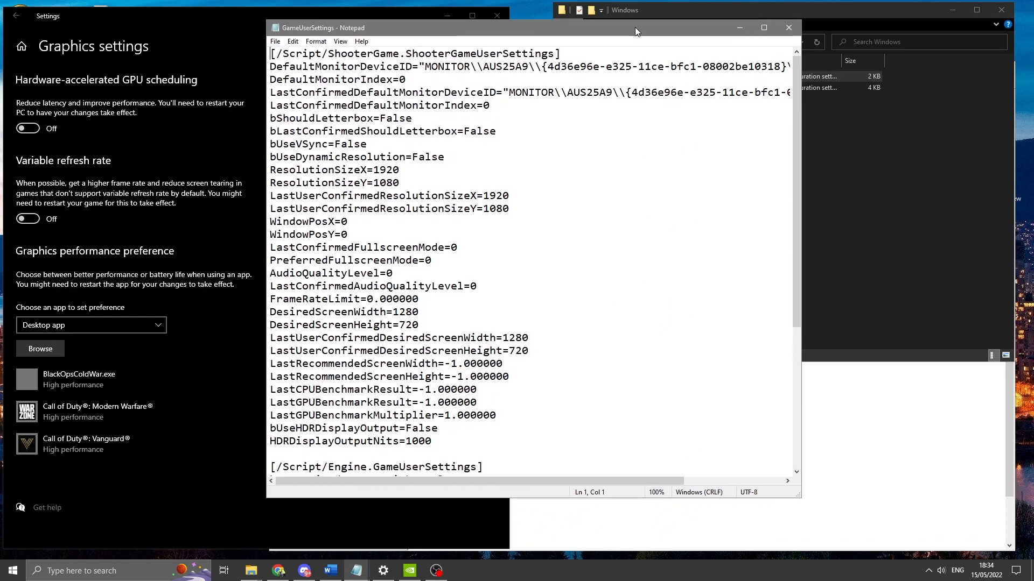
- Under [ScalabilityGroups] change sg.ShadingQuality from 3 to 1
scroll("down", 3)
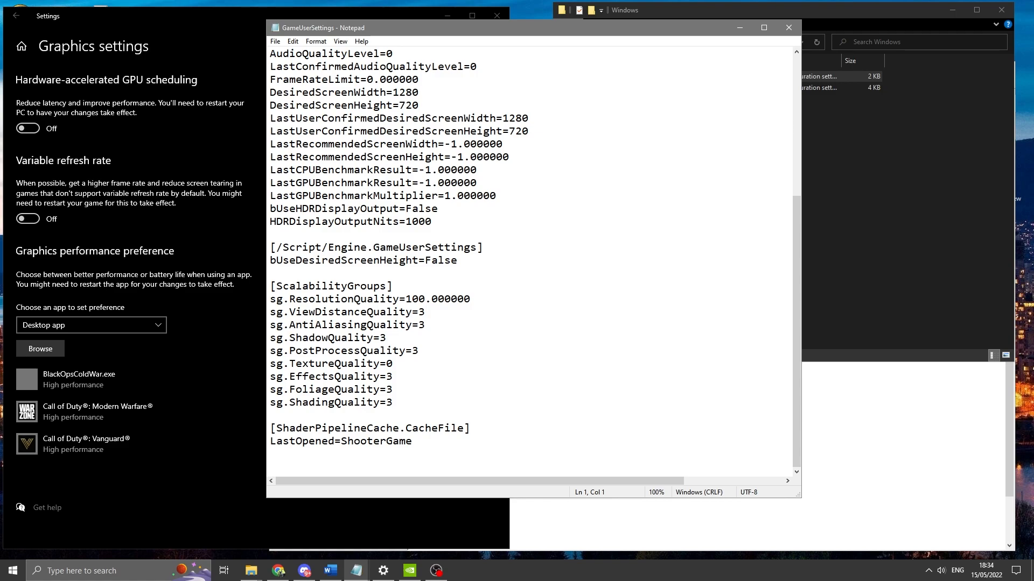
type("1")
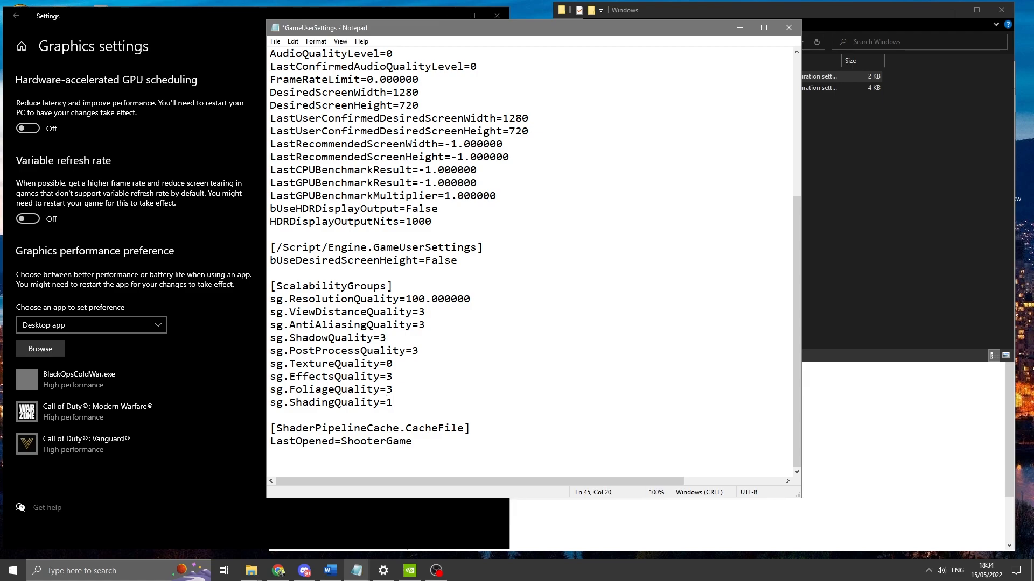
type("1")
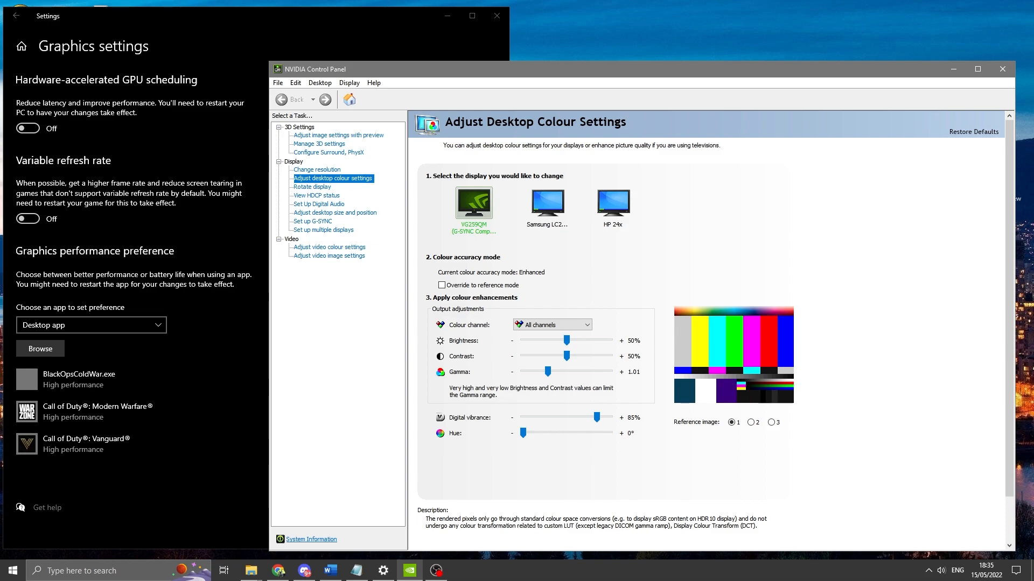
- Show the global 3D settings list and read the Ambient Occlusion description
left_click(319, 143)
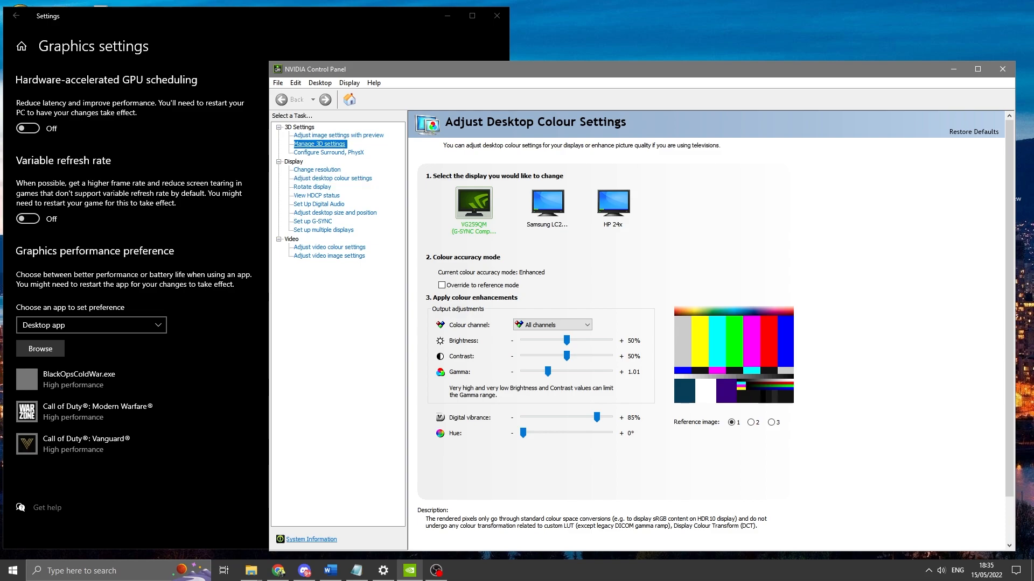
left_click(319, 143)
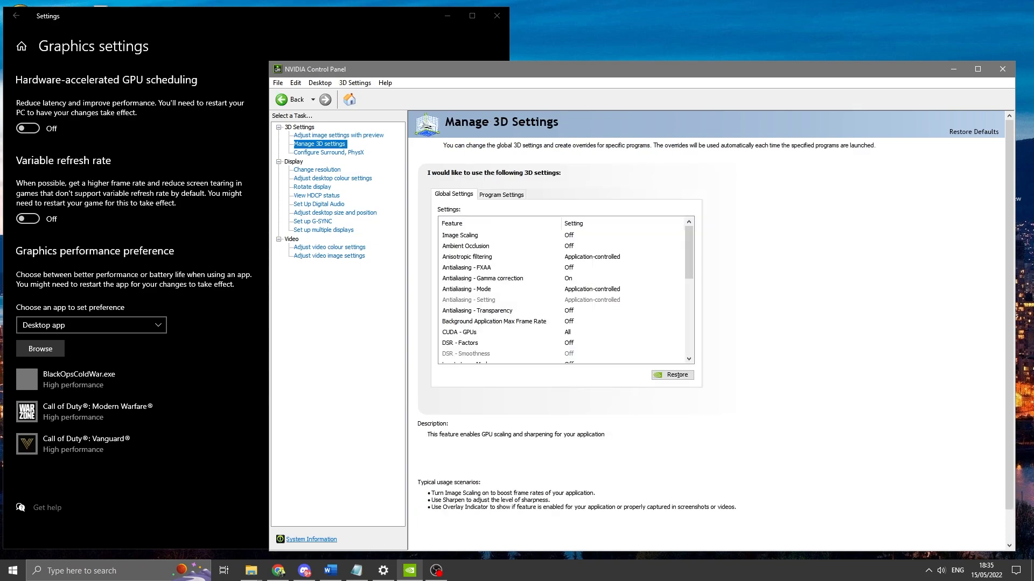
left_click(465, 246)
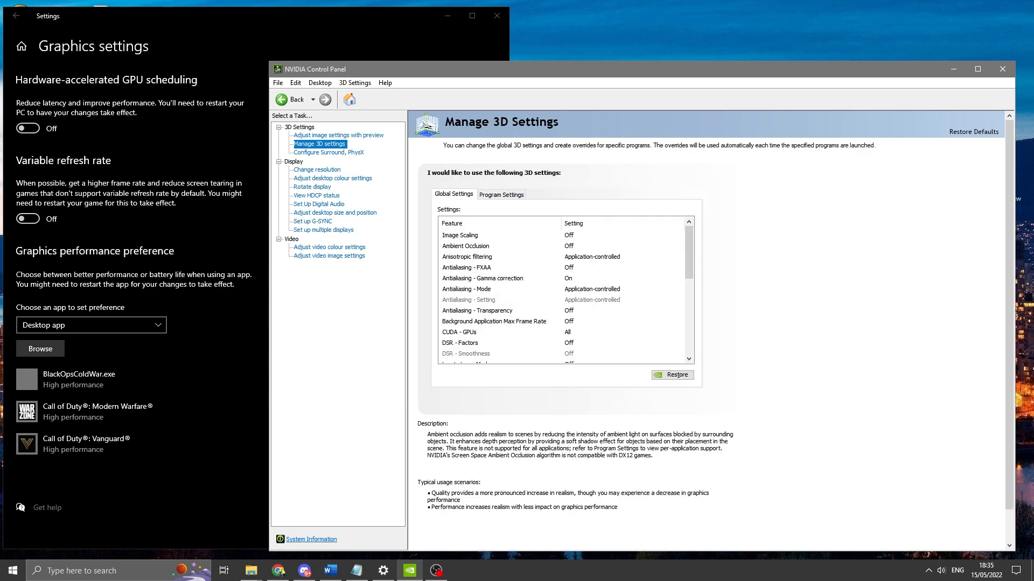
scroll("down", 3)
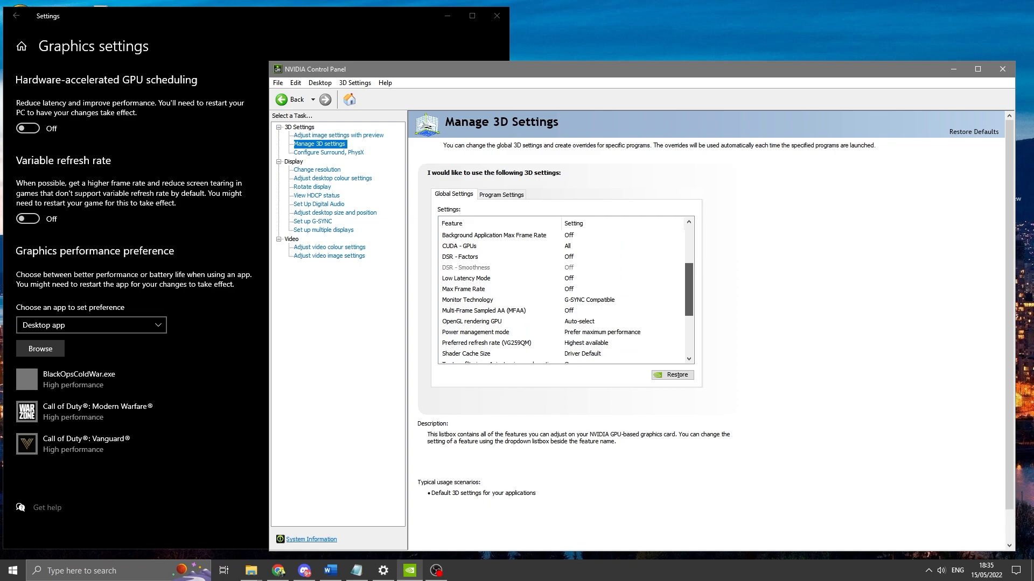
scroll("down", 3)
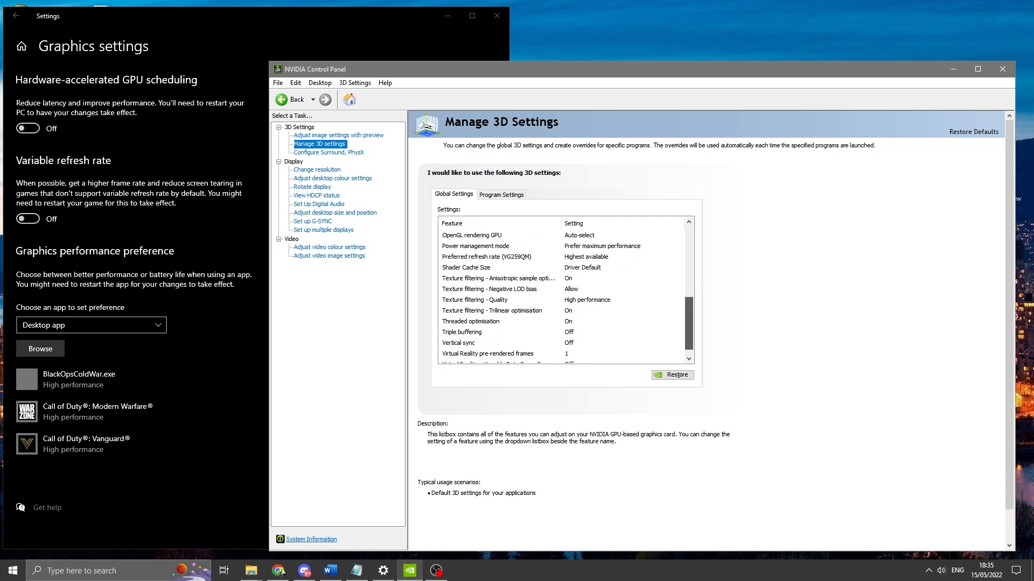
scroll("up", 3)
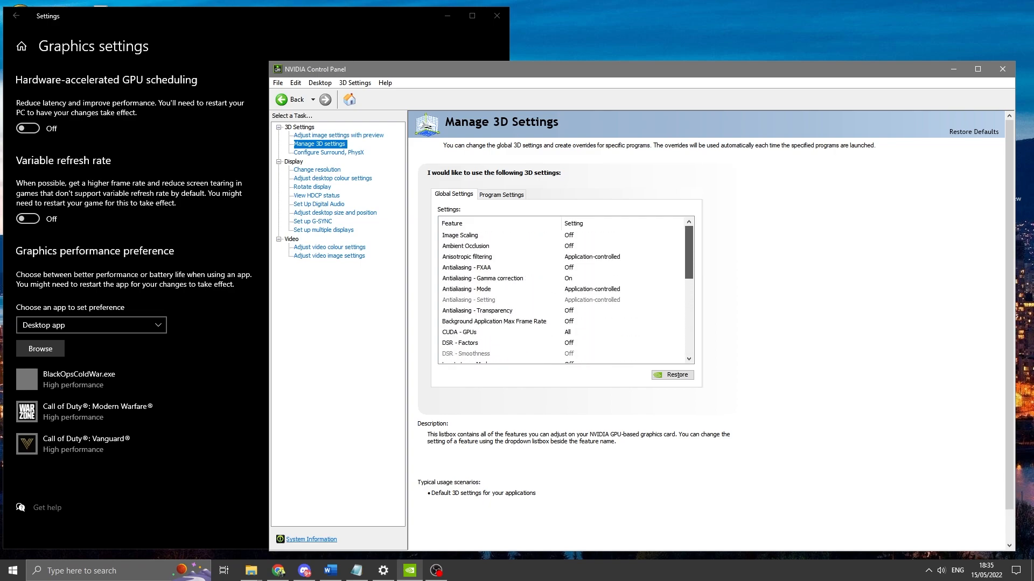
scroll("down", 3)
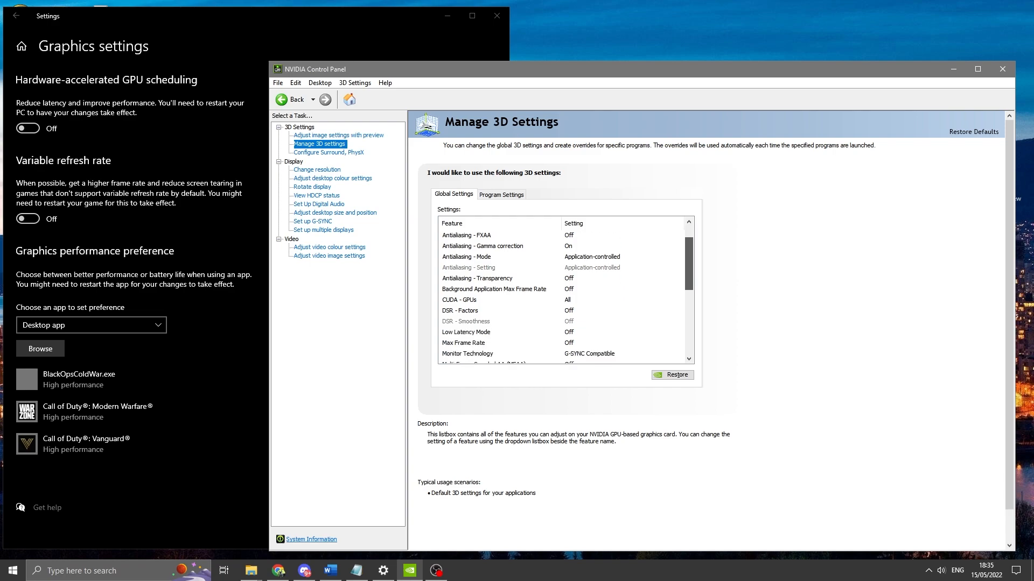
- Review the Trilinear optimisation and Anisotropic filtering descriptions further down the list
scroll("down", 3)
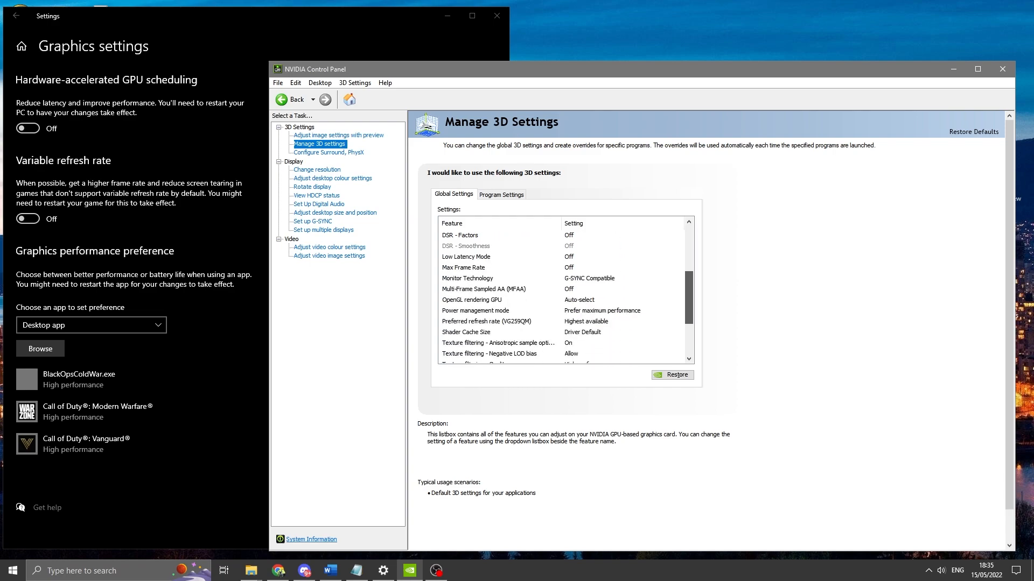
scroll("down", 3)
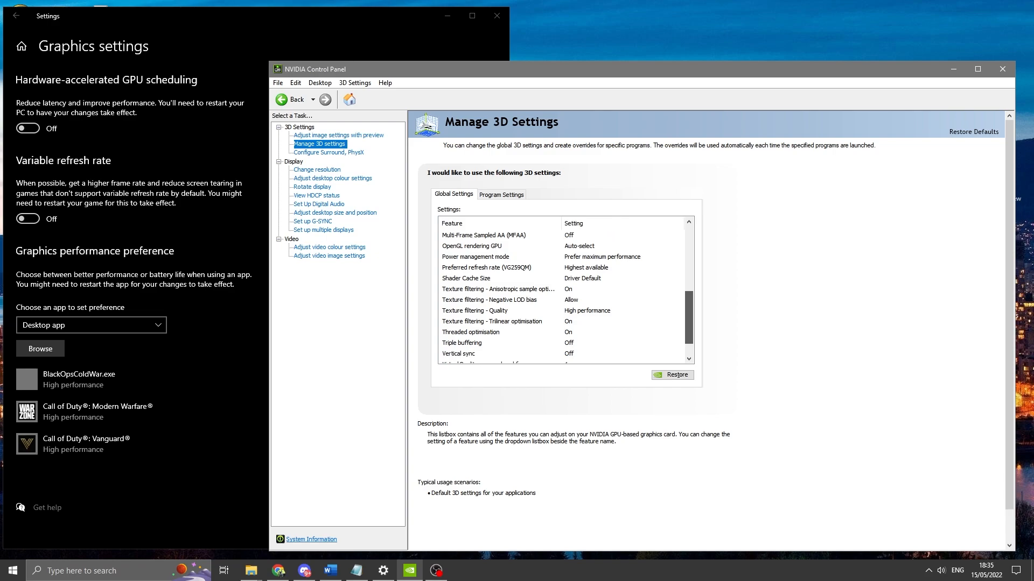
scroll("down", 3)
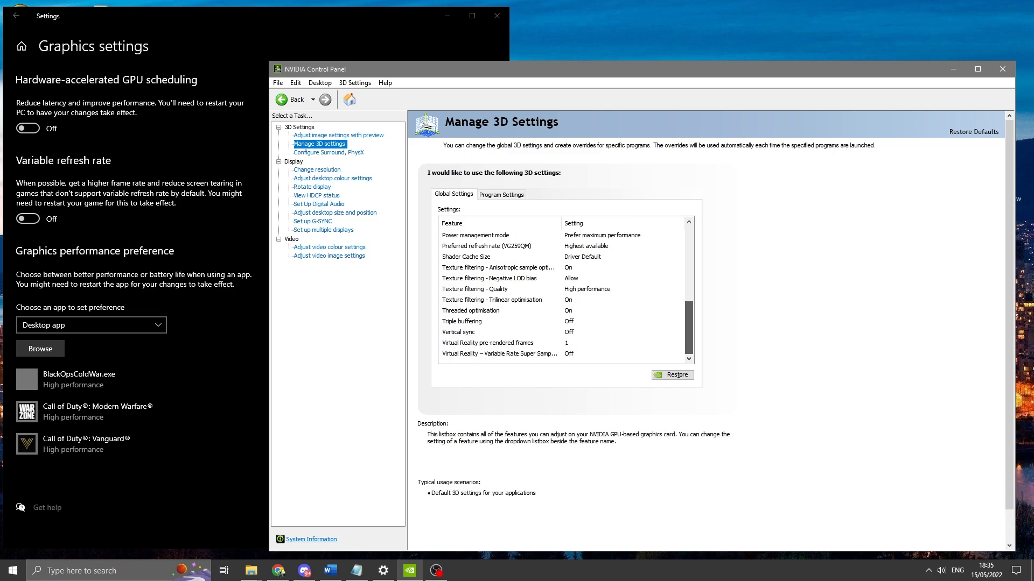
left_click(493, 300)
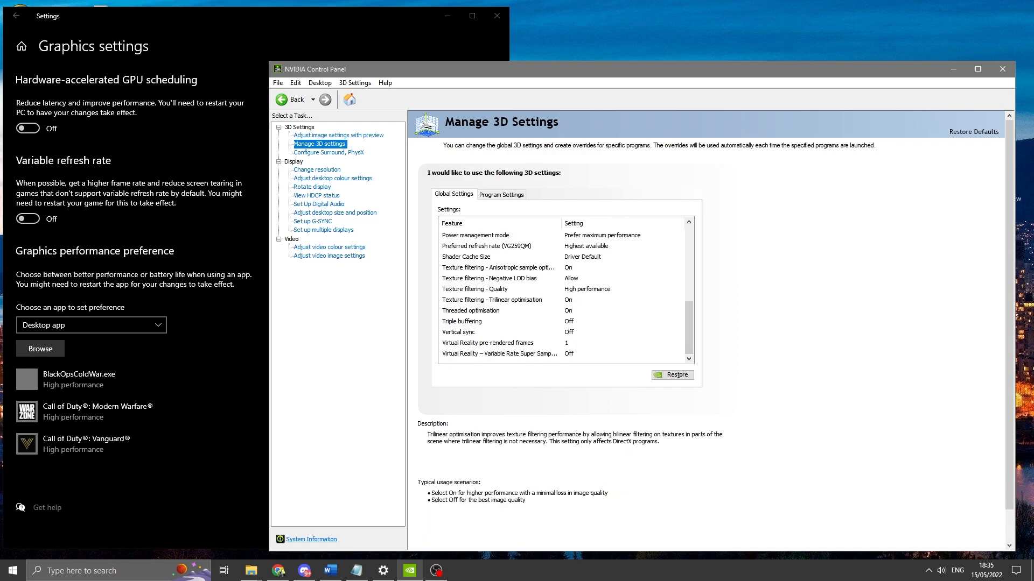
scroll("up", 3)
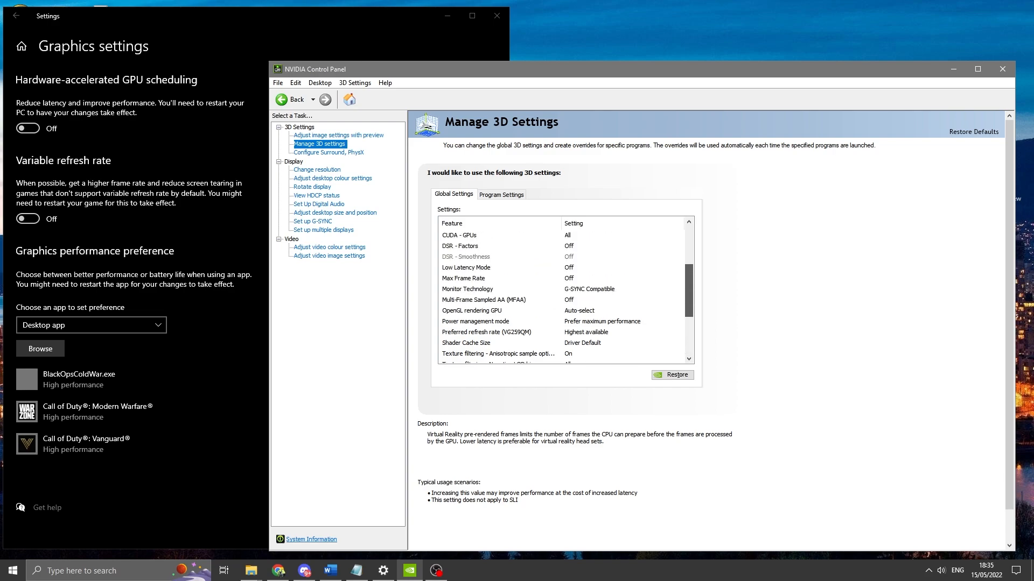
scroll("up", 3)
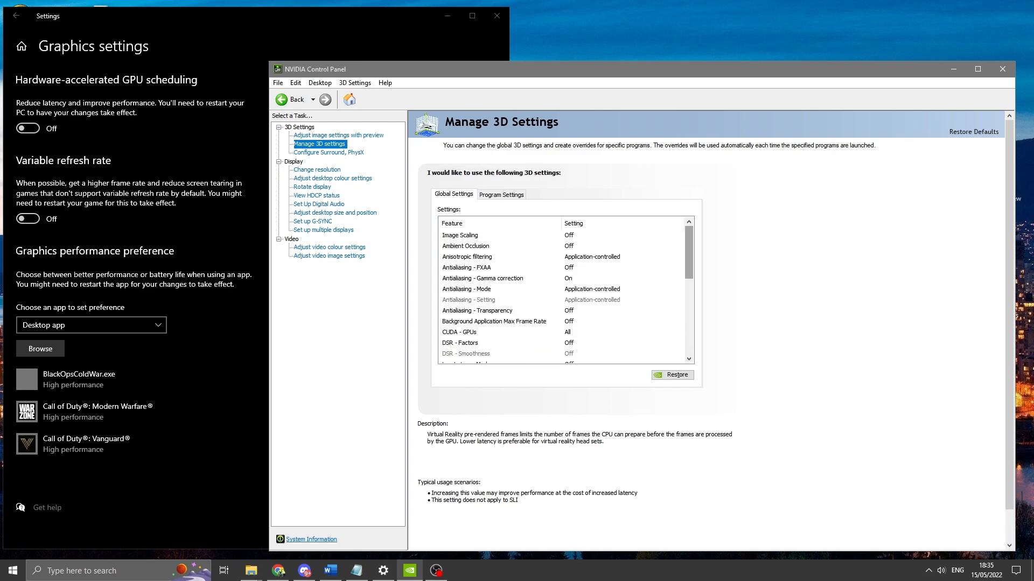
left_click(467, 256)
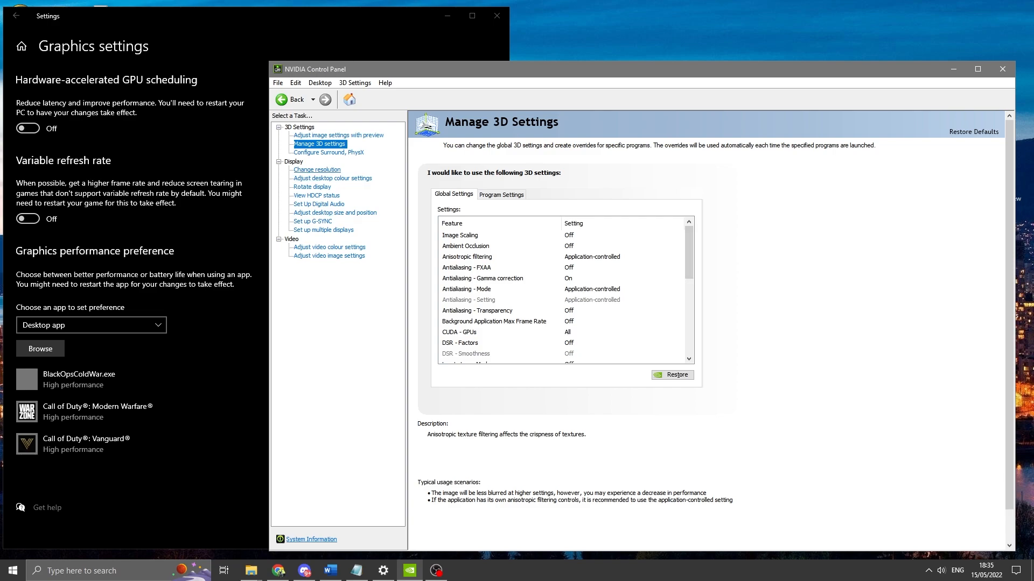
left_click(333, 178)
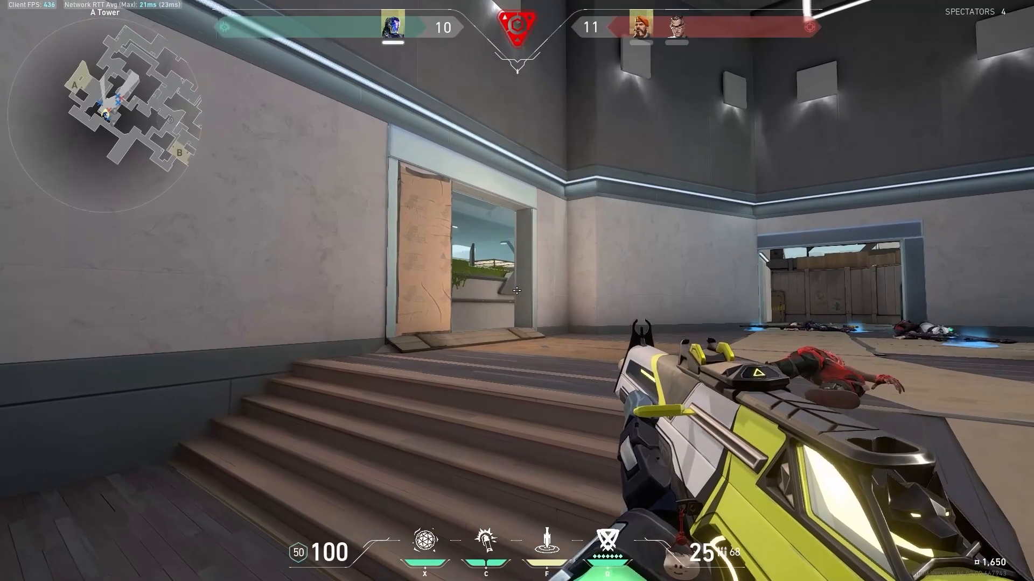
mouse_move(517, 289)
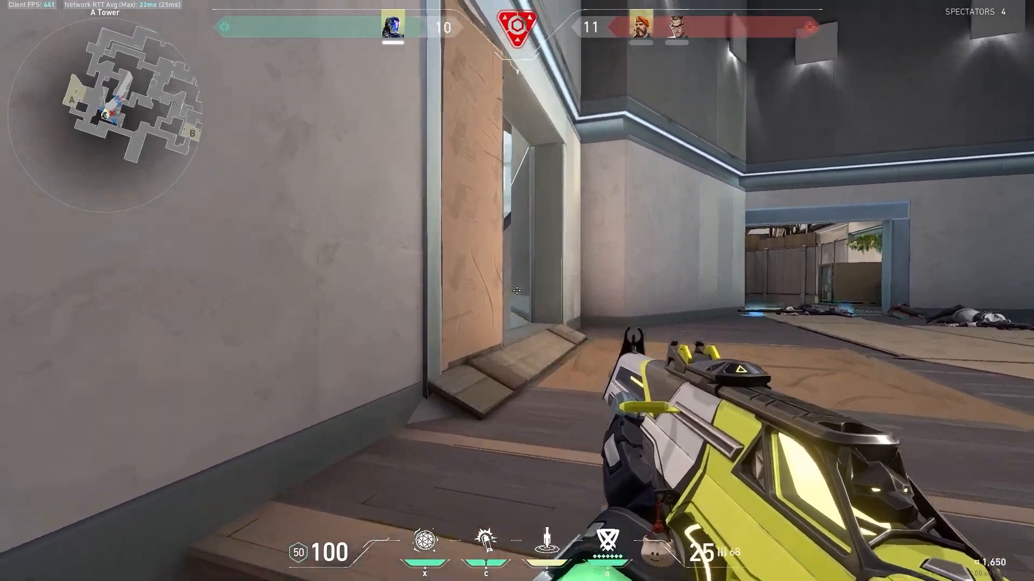